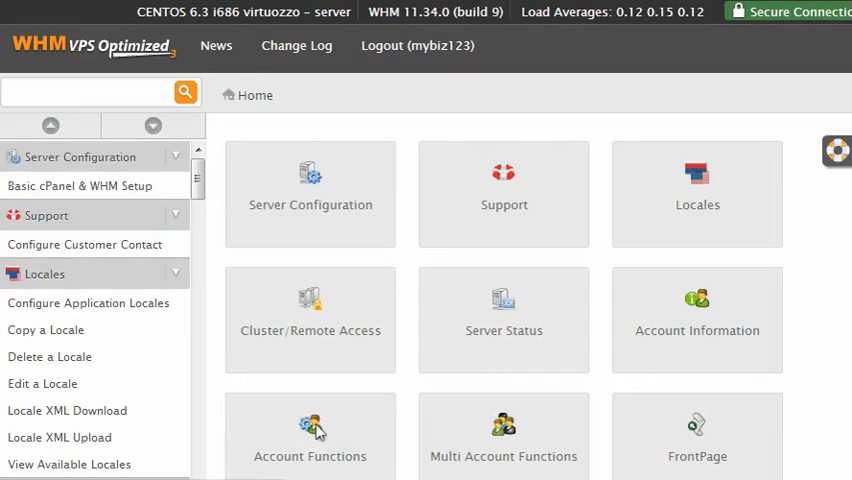
Step: Reach Password Modification from the Account Functions section of the sidebar
click(310, 437)
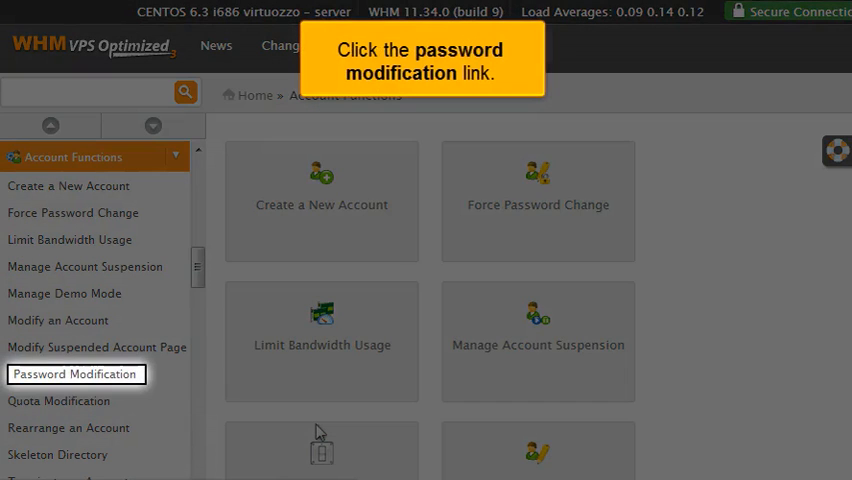
click(73, 374)
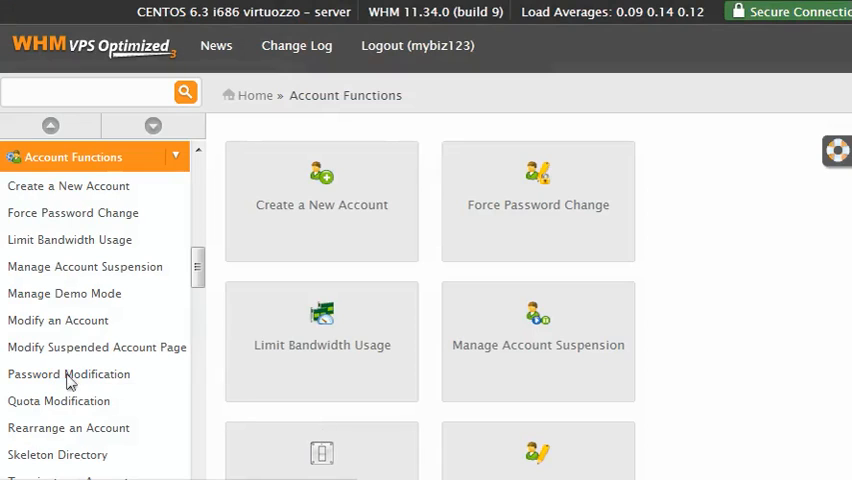
click(68, 373)
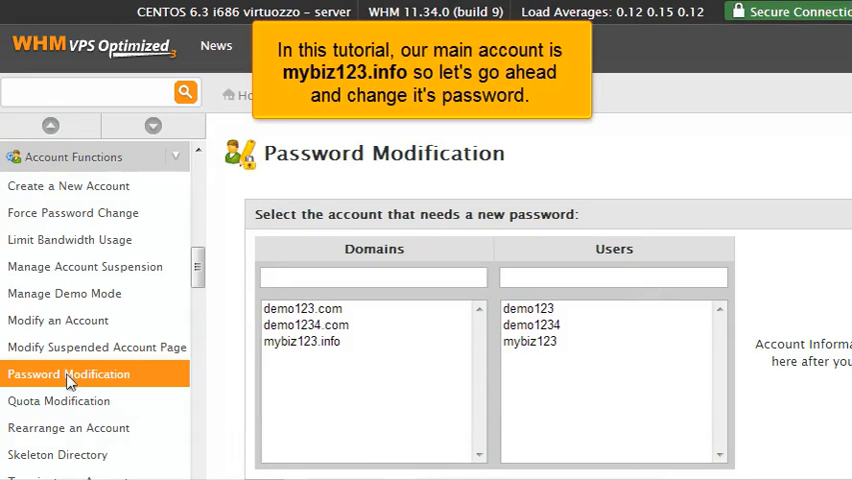
Step: Choose mybiz123.info, enter the new Very Strong password twice and submit Change Password
click(303, 341)
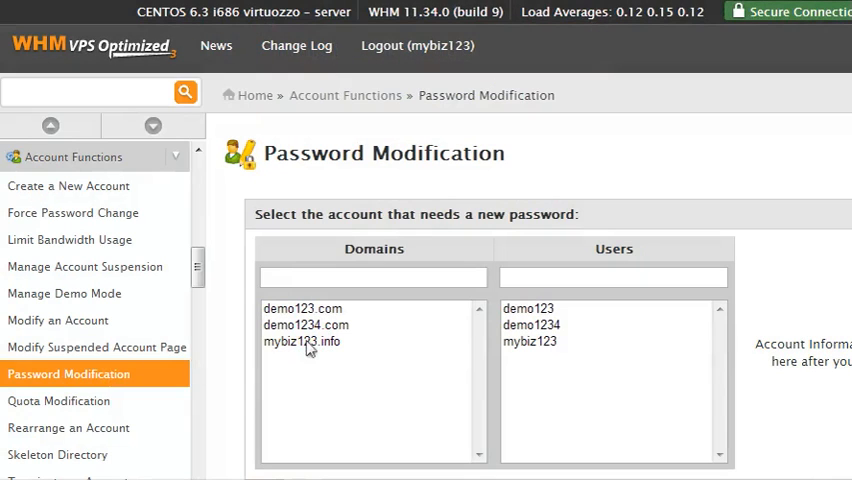
click(302, 341)
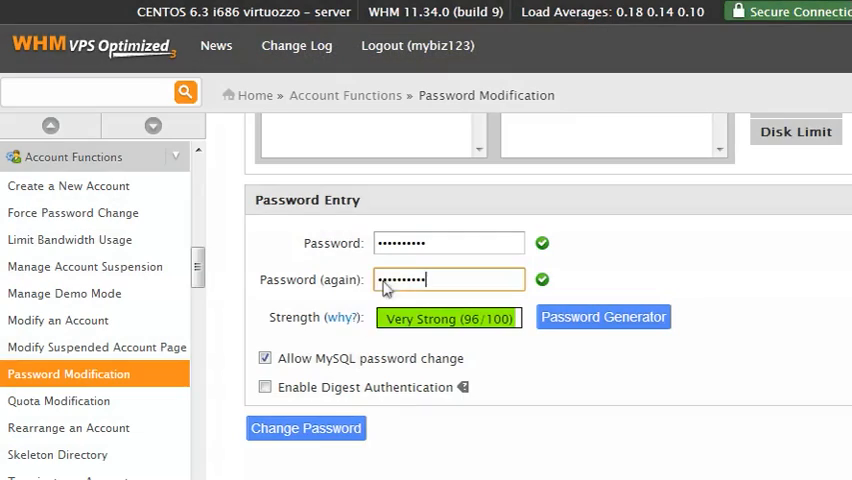
click(305, 428)
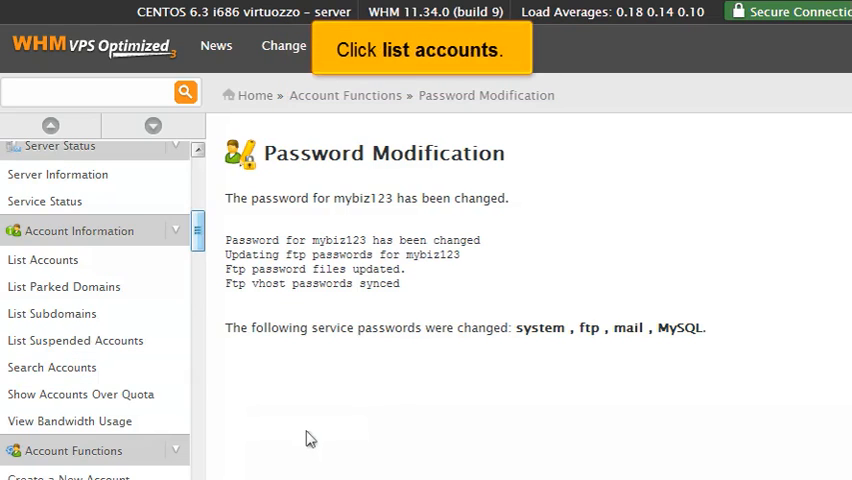
mouse_move(42, 264)
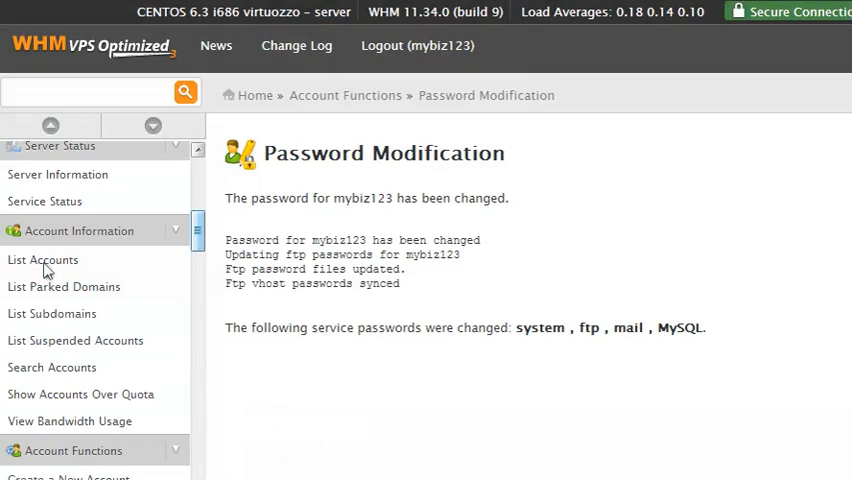
Step: Go to List Accounts and log back in as mybiz123 with the new password
click(42, 259)
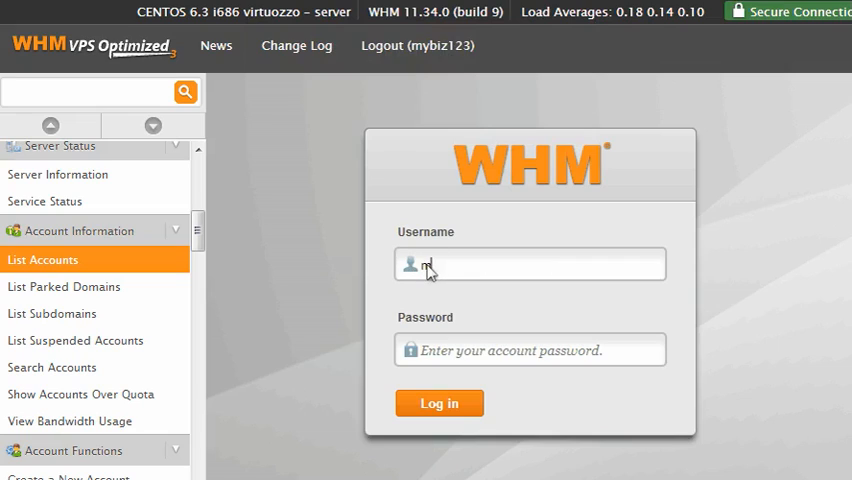
text(mybiz123)
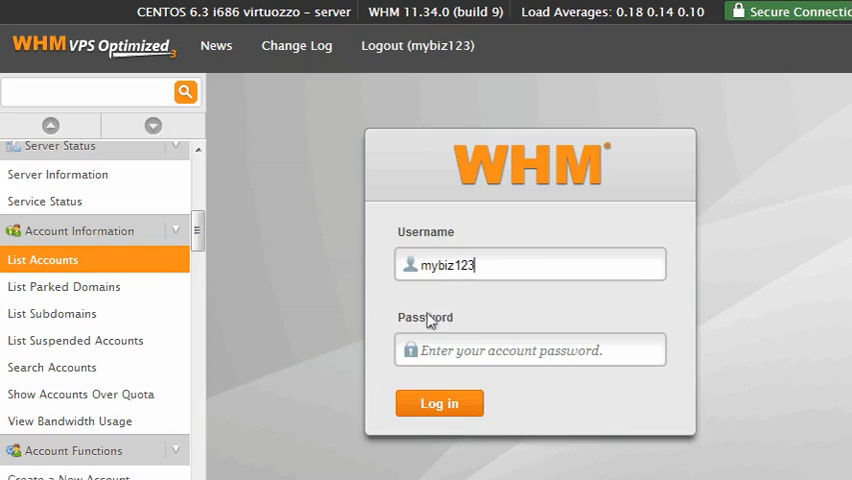
text(password)
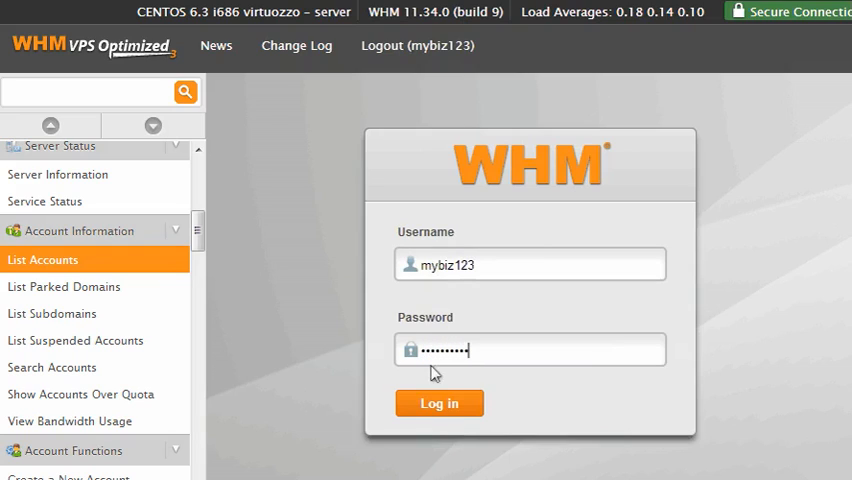
click(438, 403)
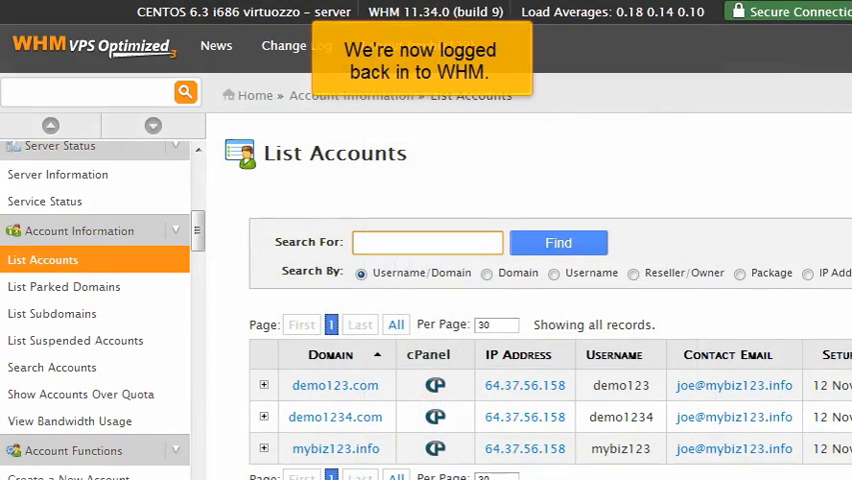